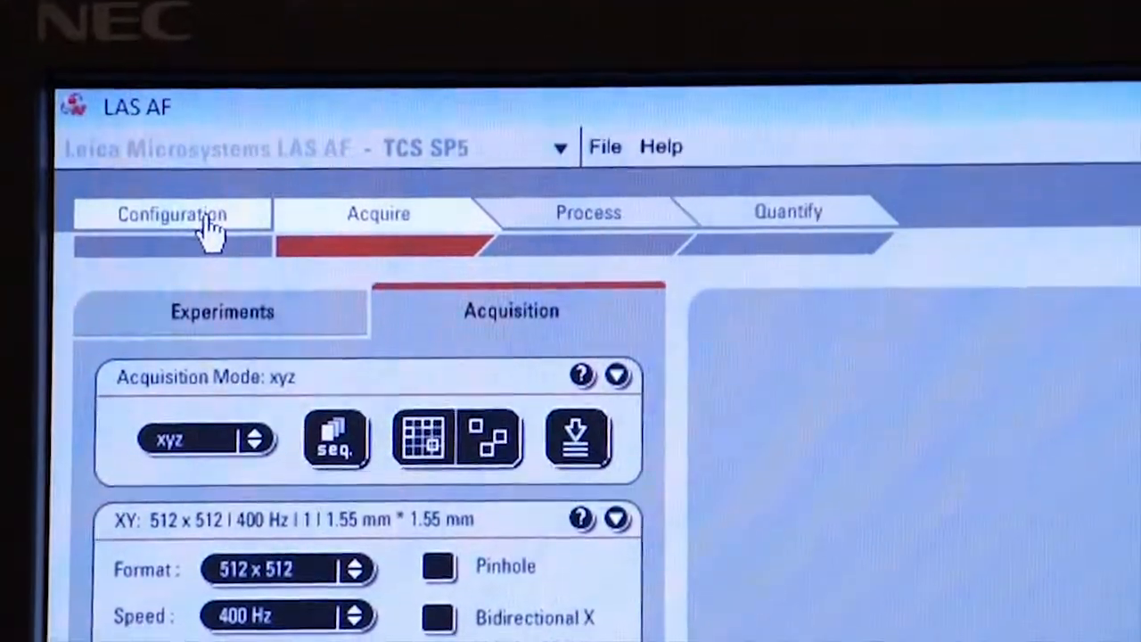
Step: Open the Configuration workspace and display the installed objectives list
{"action": "left_click", "coordinate": [171, 214]}
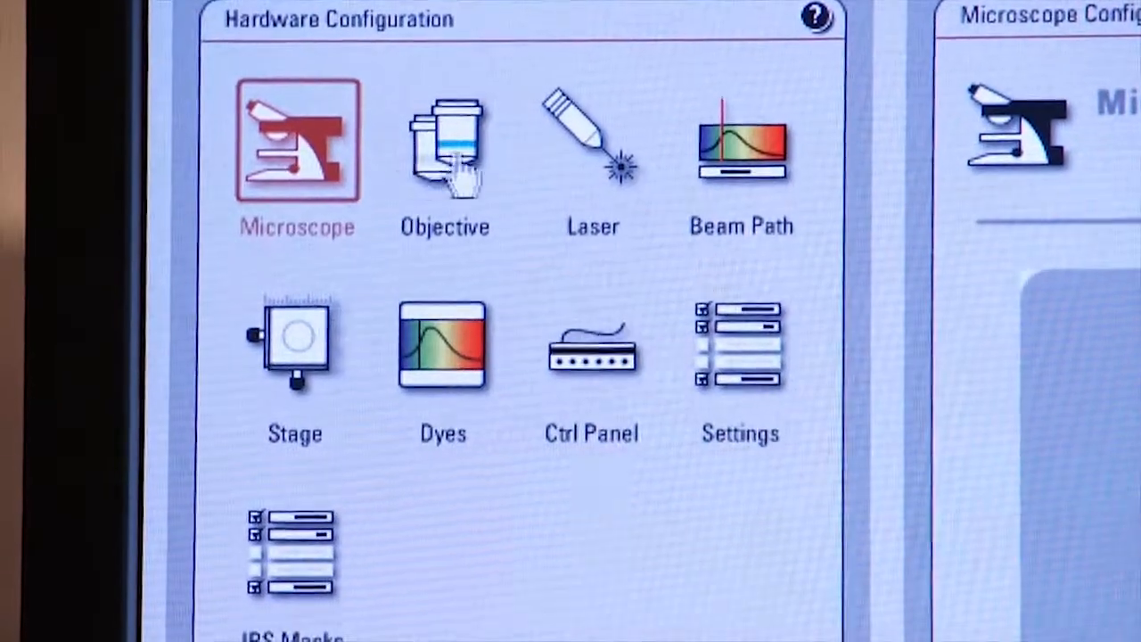
{"action": "left_click", "coordinate": [444, 152]}
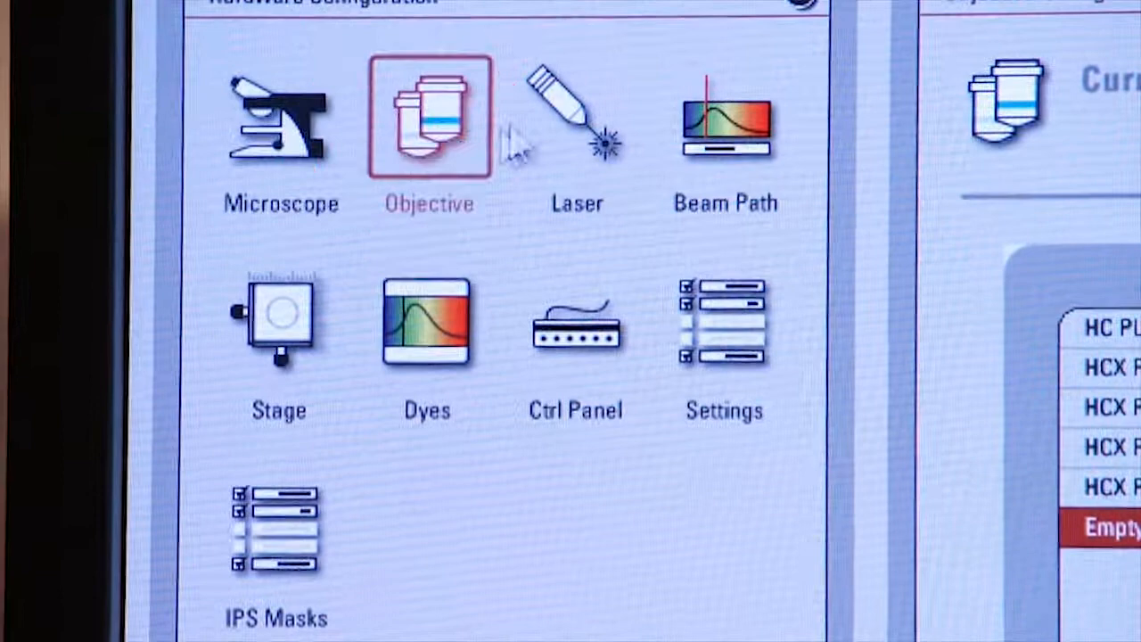
Step: In laser settings, switch on the HeNe 543 and HeNe 633 lasers
{"action": "left_click", "coordinate": [578, 116]}
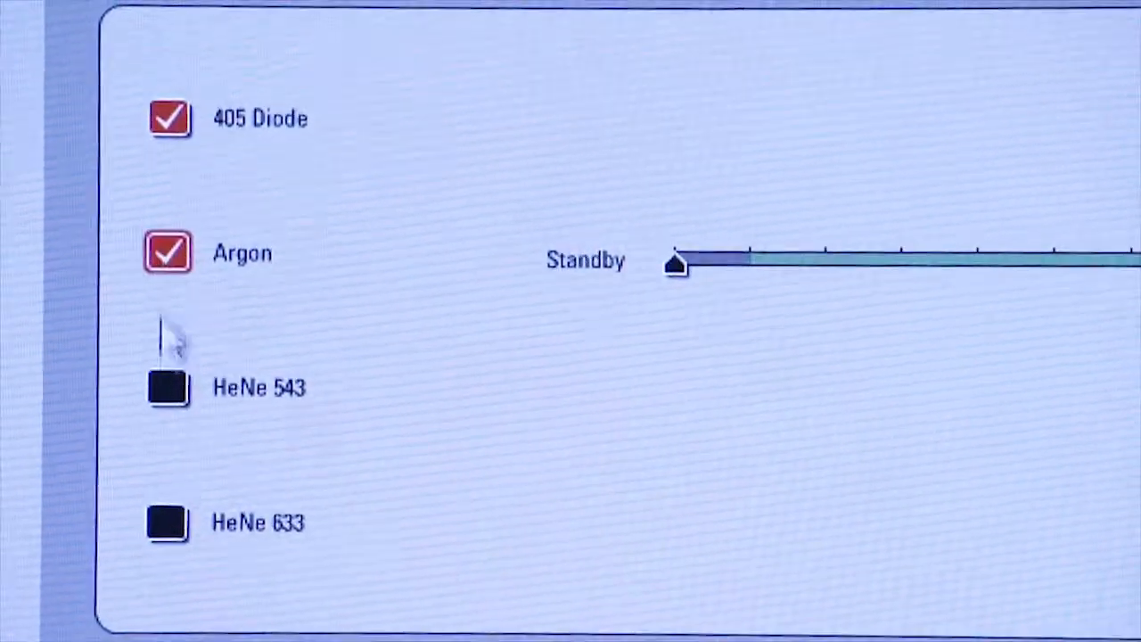
{"action": "left_click", "coordinate": [168, 387]}
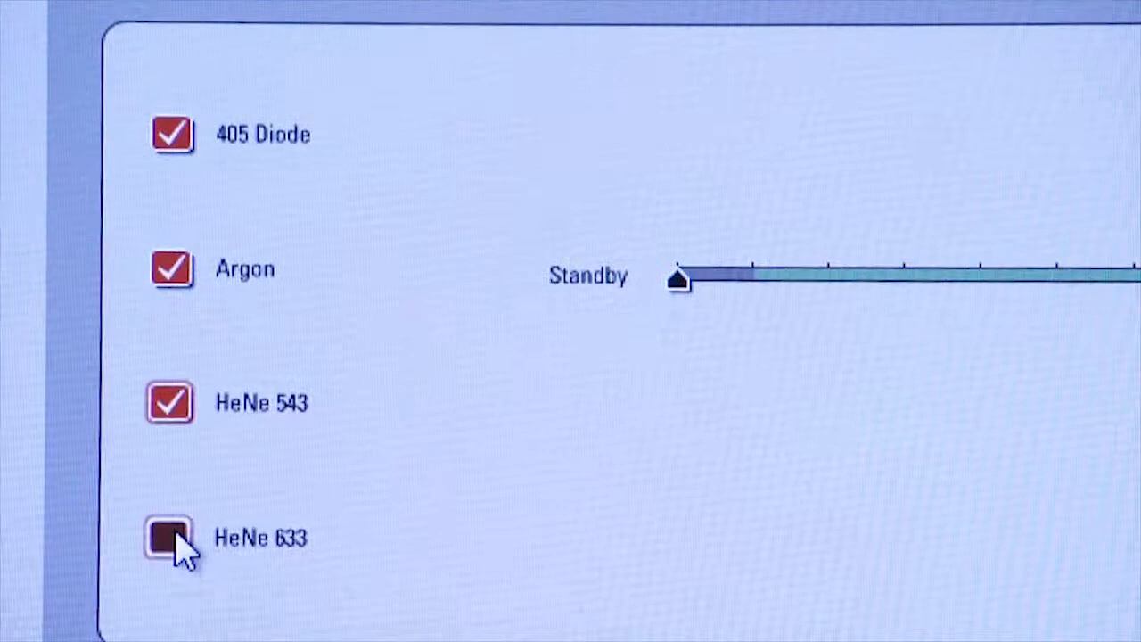
{"action": "left_click", "coordinate": [171, 537]}
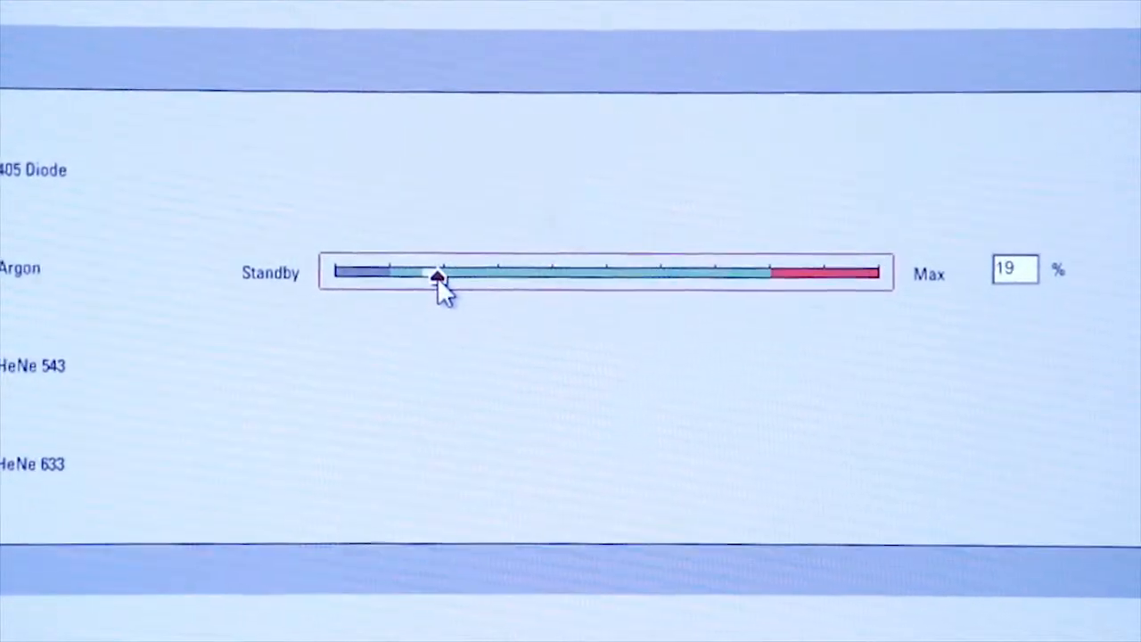
Step: Drag the Argon power slider to about 20%
{"action": "left_click_drag", "start_coordinate": [437, 272], "coordinate": [444, 270]}
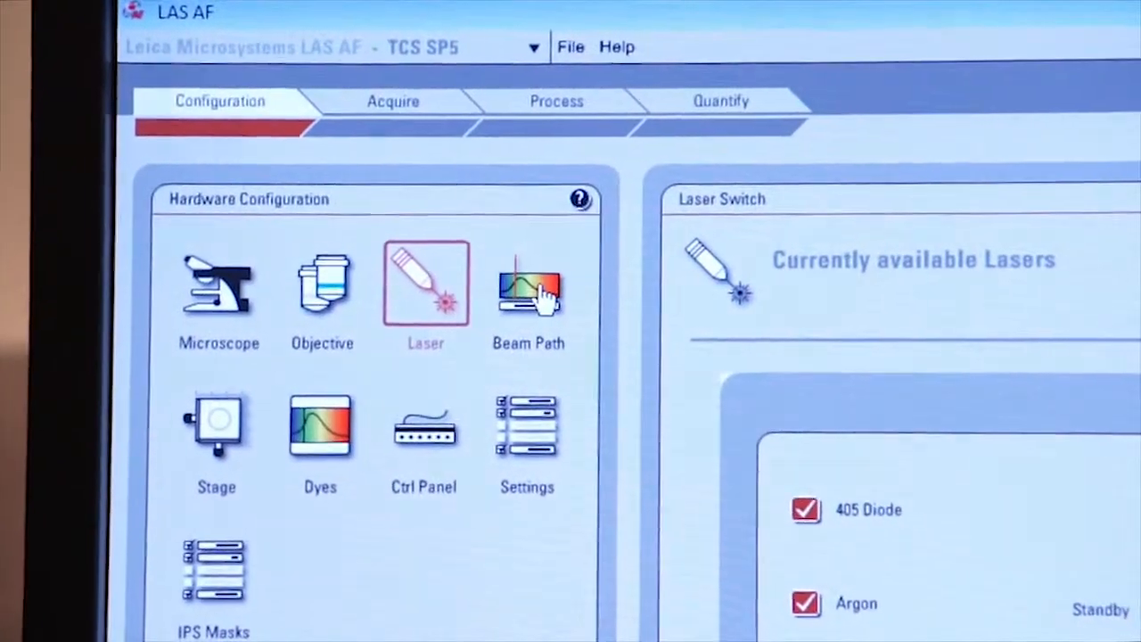
Step: View the Beam Path settings, then open the Dyes Spectra Database
{"action": "left_click", "coordinate": [529, 284]}
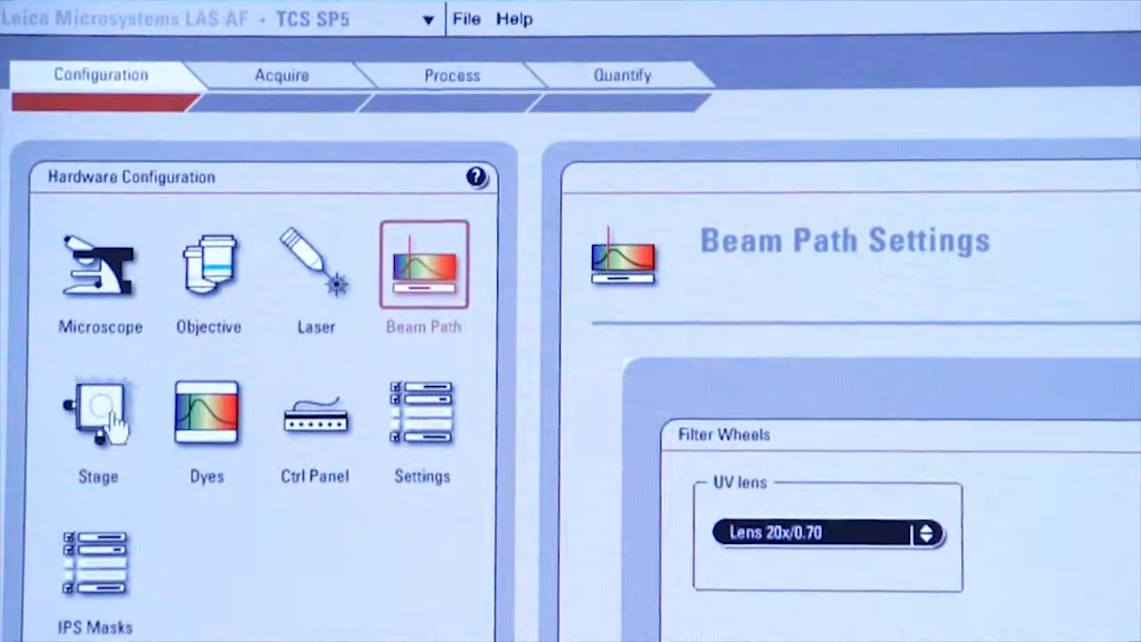
{"action": "left_click", "coordinate": [98, 414]}
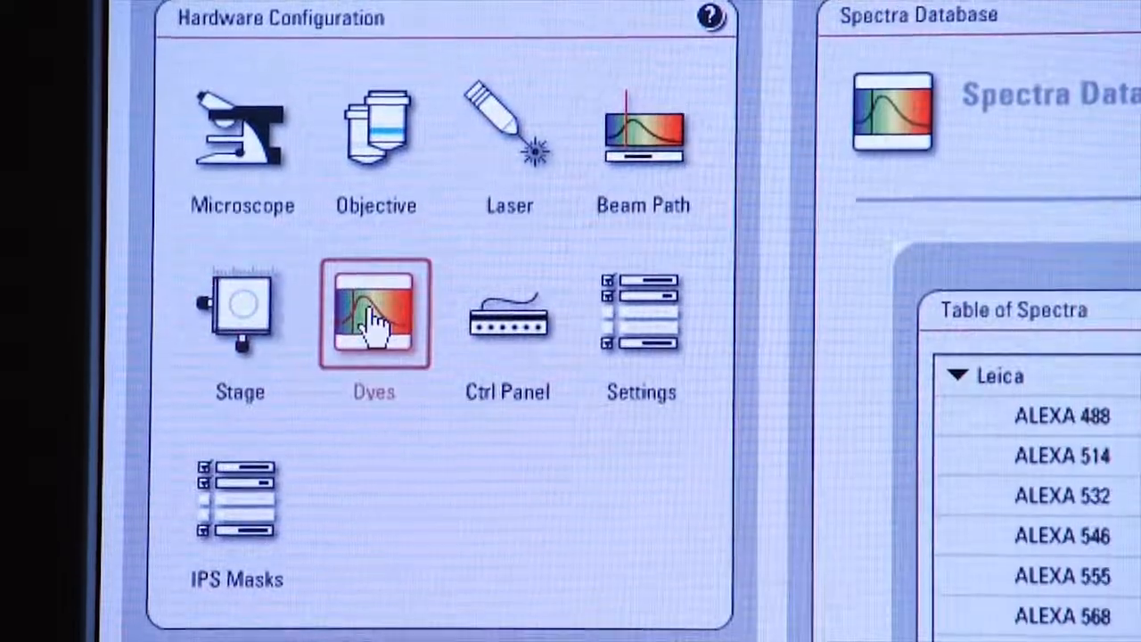
Step: Select DAPI in the Table of Spectra and scroll through its spectrum data
{"action": "left_click", "coordinate": [374, 312]}
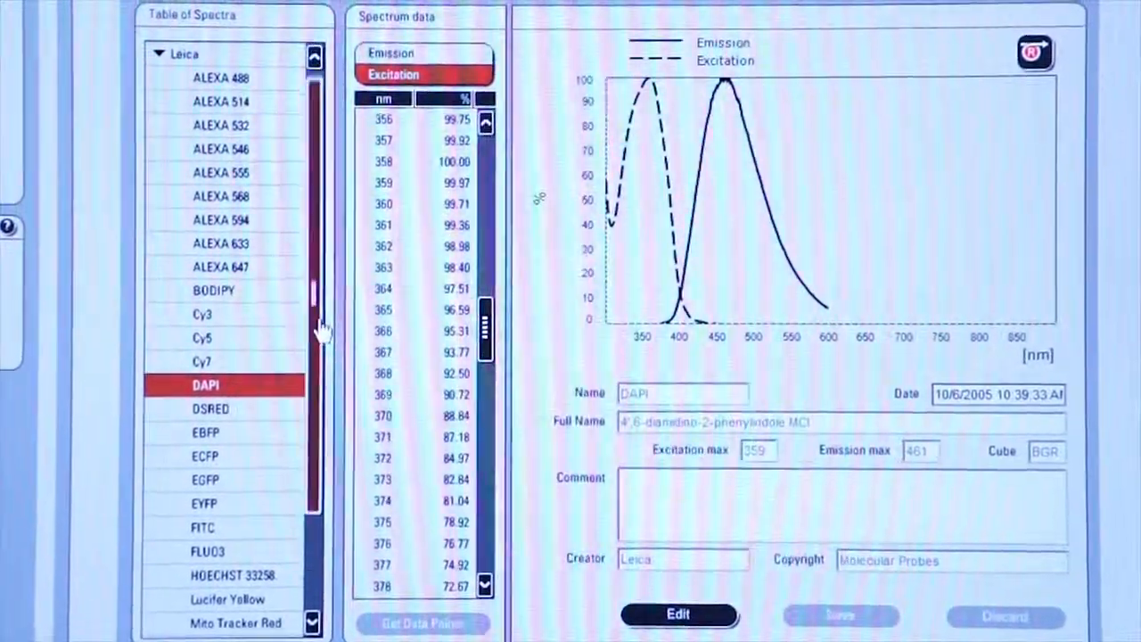
{"action": "scroll", "scroll_direction": "down", "scroll_amount": 3}
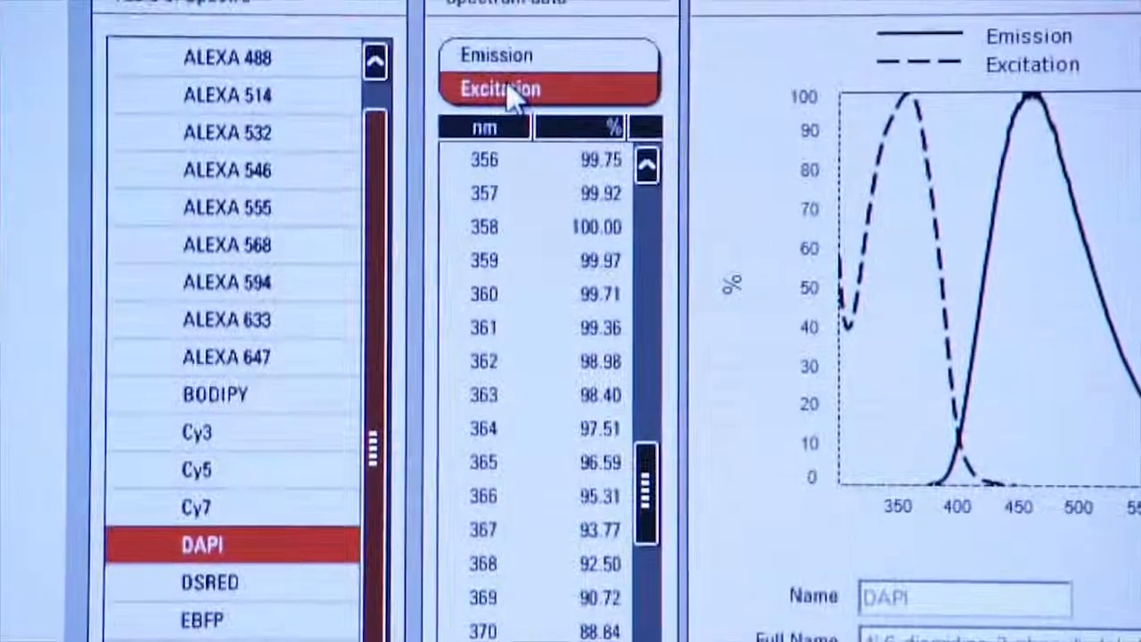
{"action": "scroll", "scroll_direction": "down", "scroll_amount": 3}
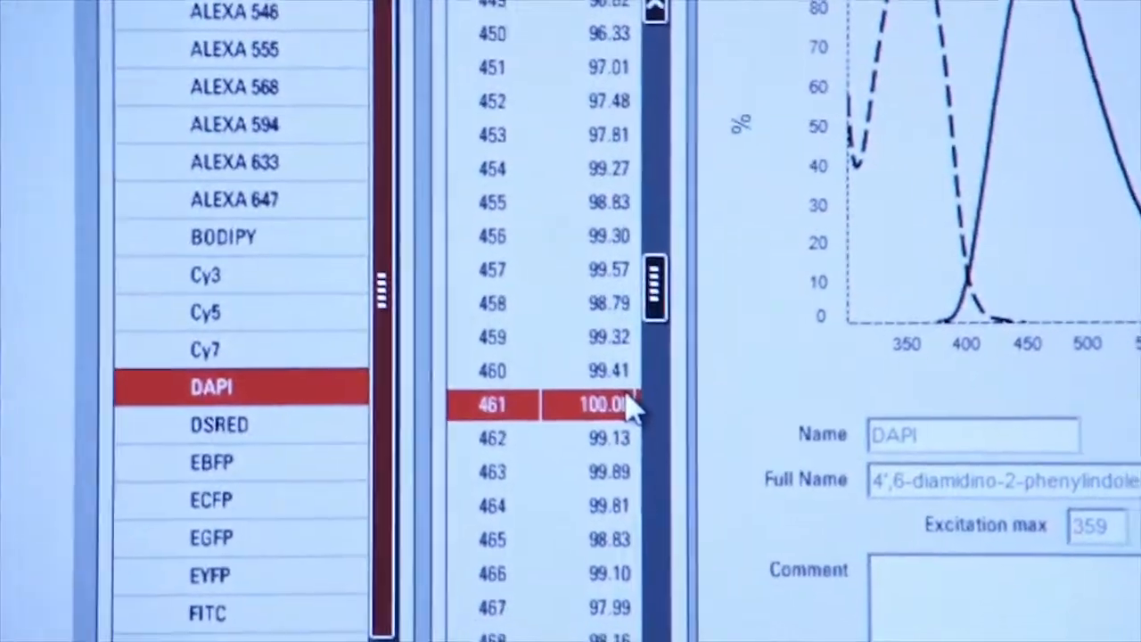
Step: Scroll DAPI's emission data toward the 461 nm peak
{"action": "scroll", "scroll_direction": "down", "scroll_amount": 3}
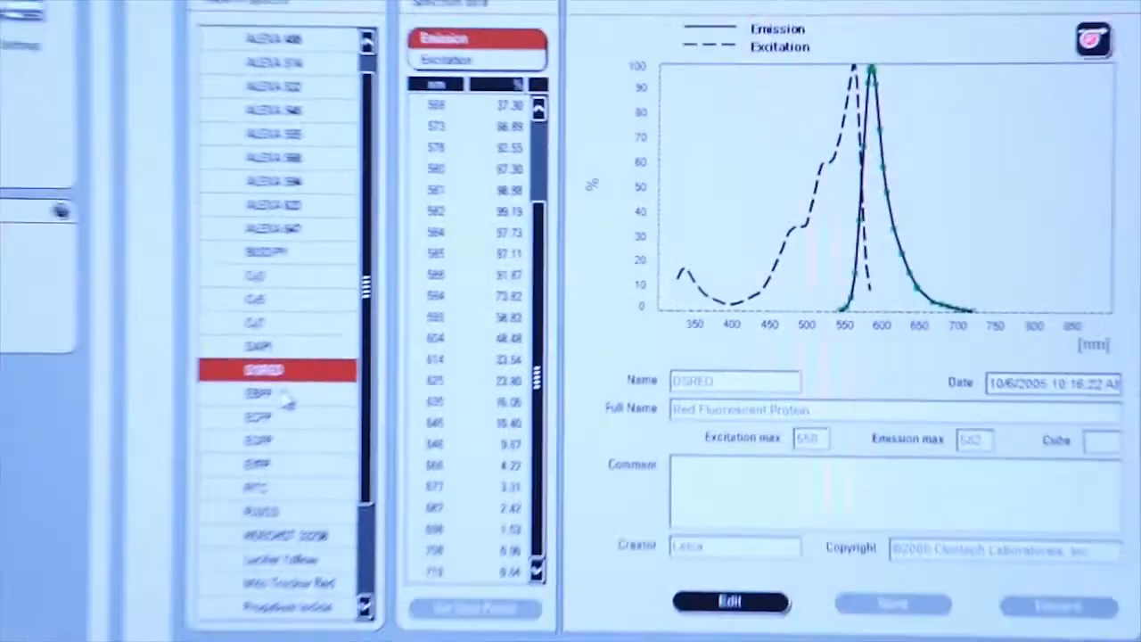
Step: Select another dye's spectrum, then show the USB Control Panel settings
{"action": "left_click", "coordinate": [323, 405]}
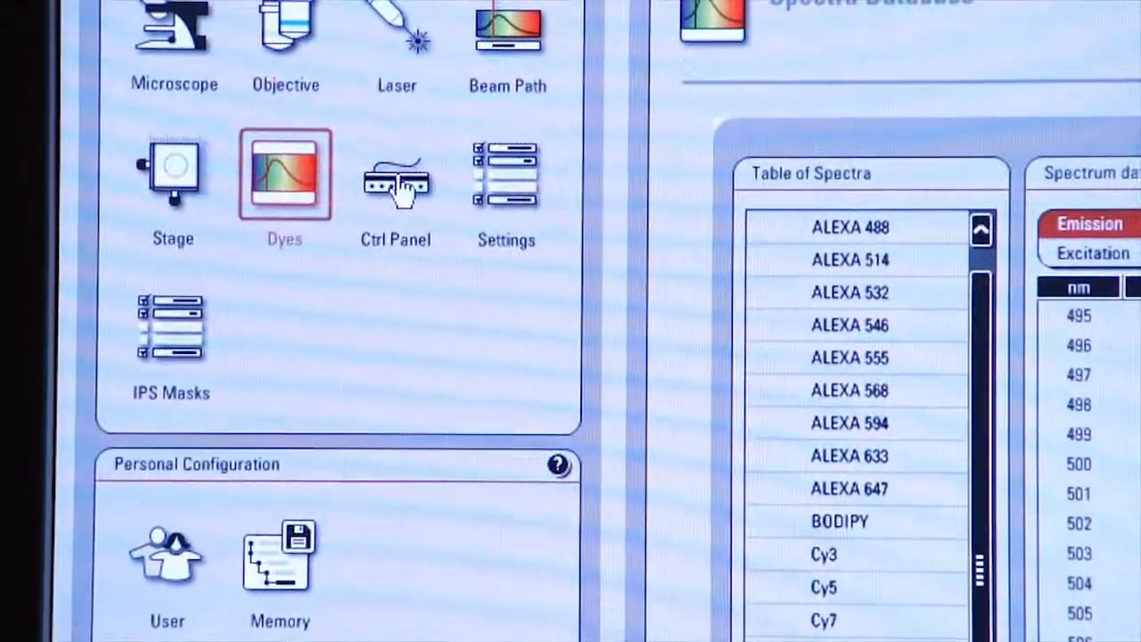
{"action": "left_click", "coordinate": [396, 174]}
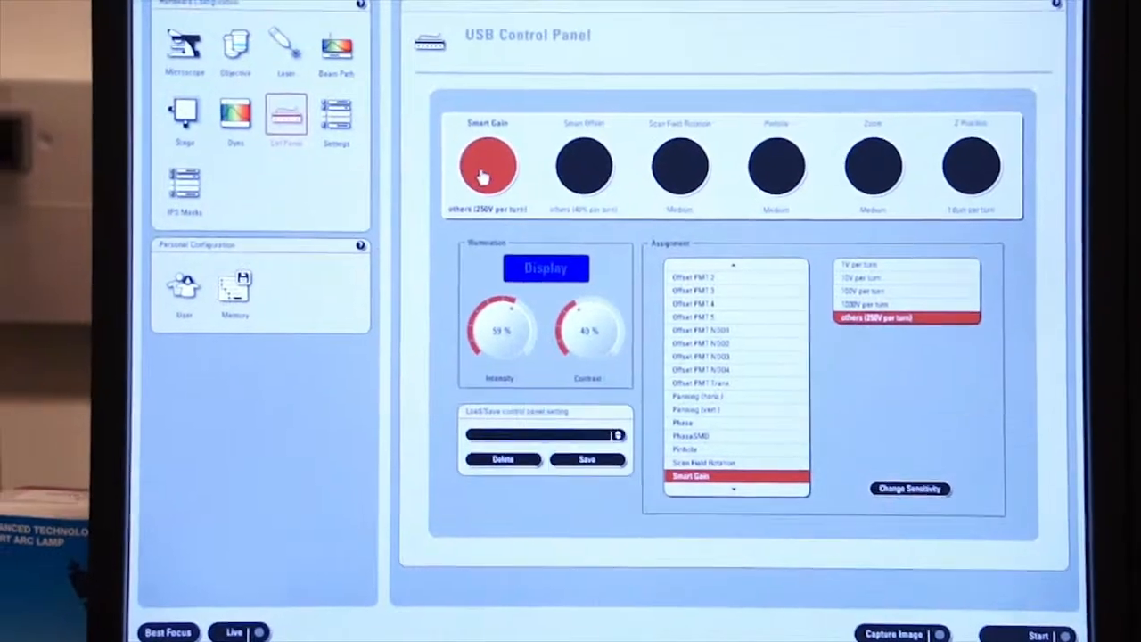